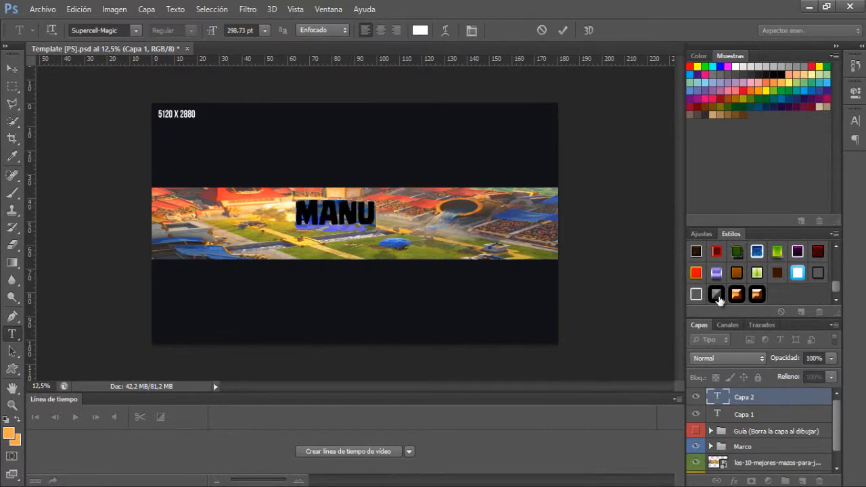
Apply a preset style to the MANU title text.
click(715, 294)
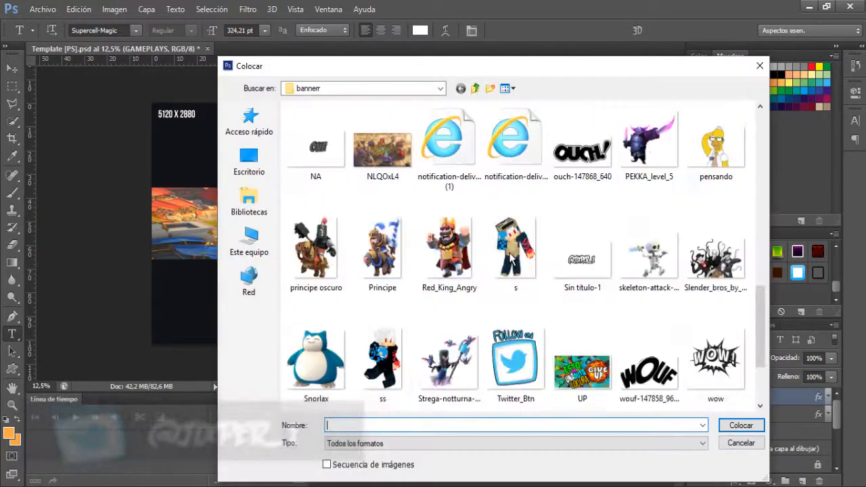
Place the chosen character image beside the title and start placing another image.
double_click(449, 247)
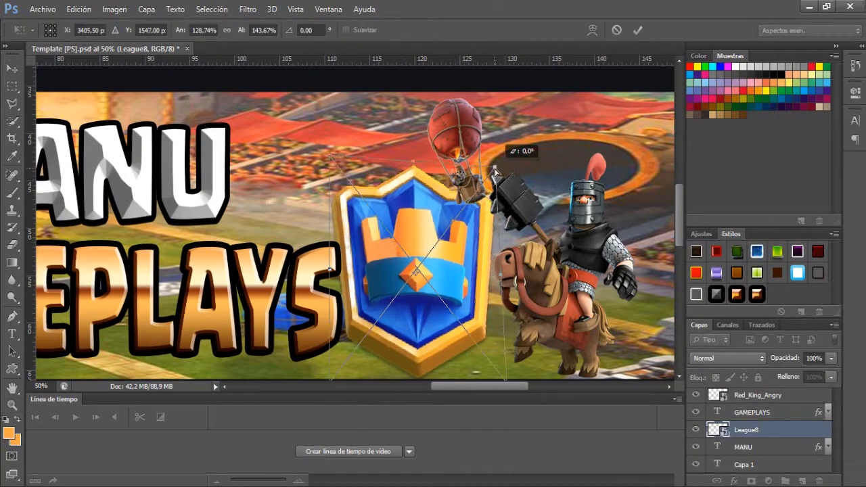
click(42, 8)
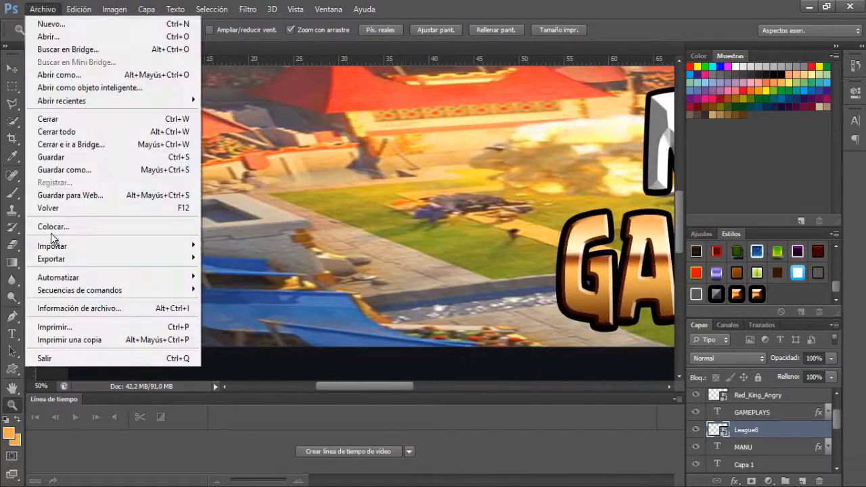
Place Blue_King at the left of the banner and reopen the place file chooser.
click(53, 228)
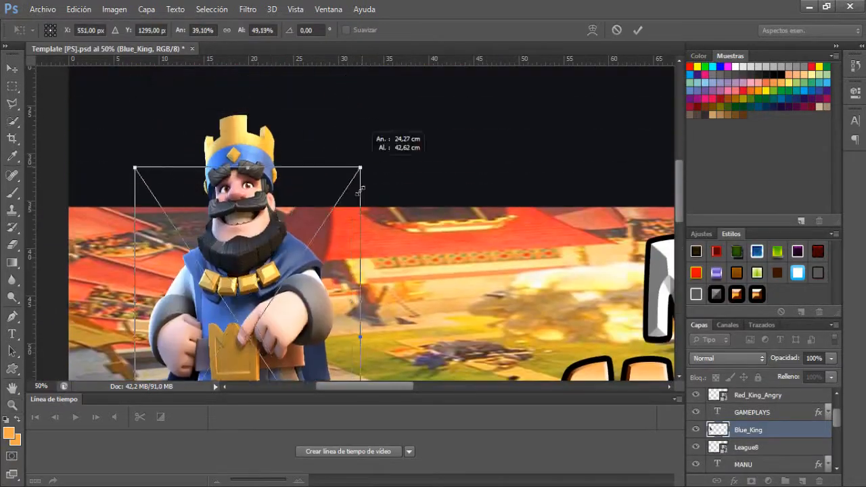
click(42, 8)
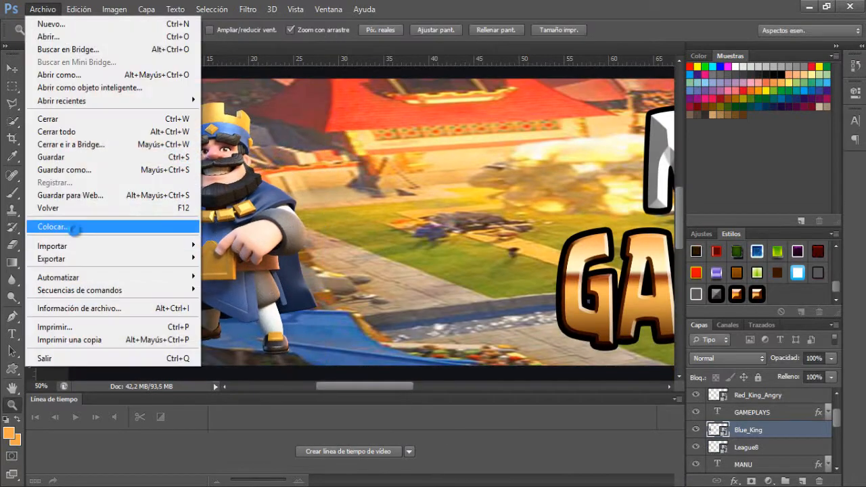
click(52, 228)
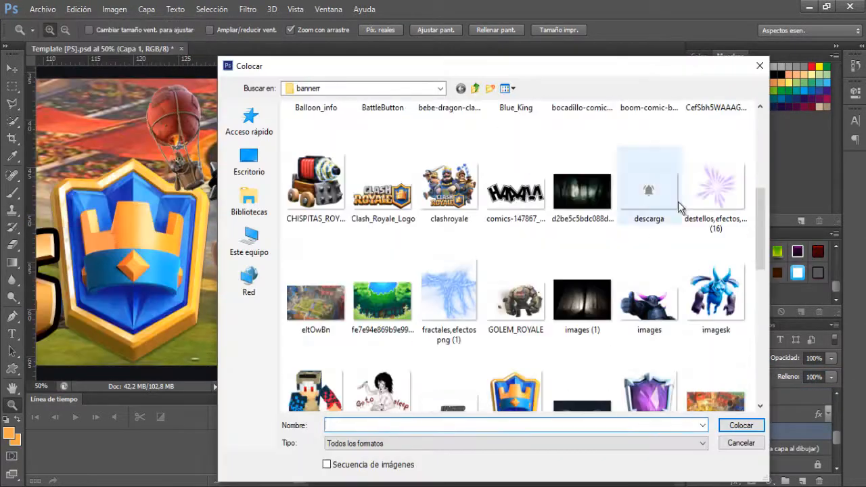
Place the destellos light-flare image behind the title and adjust its layer options.
double_click(716, 189)
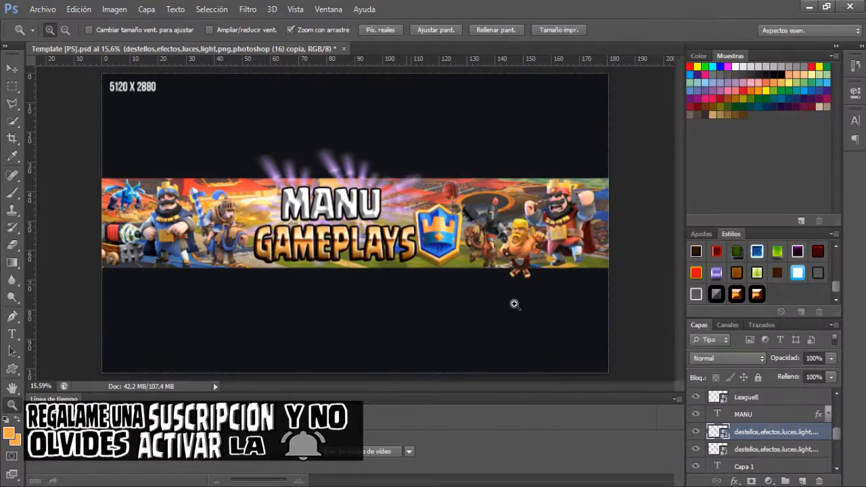
right_click(777, 431)
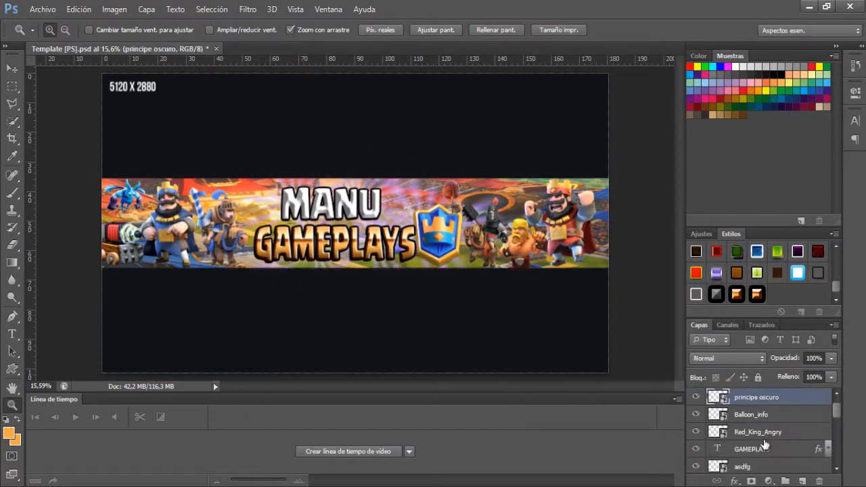
Place the fractales overlay at about 57% opacity over the banner.
scroll(down, 3)
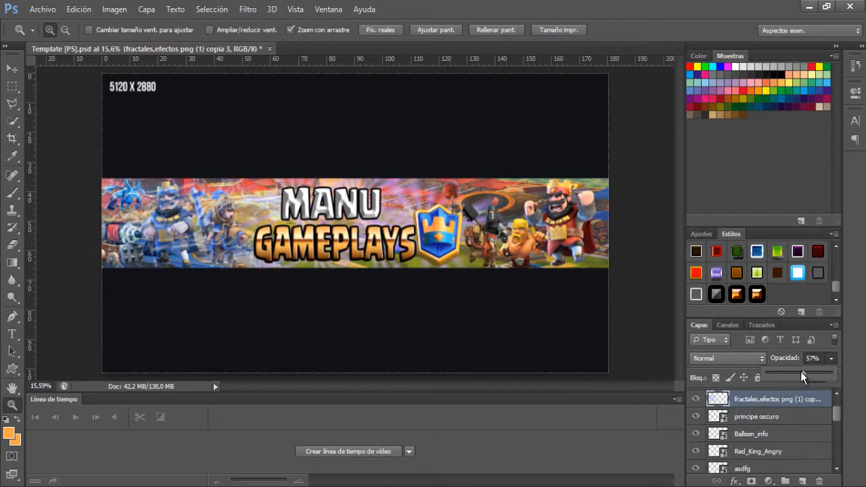
click(42, 8)
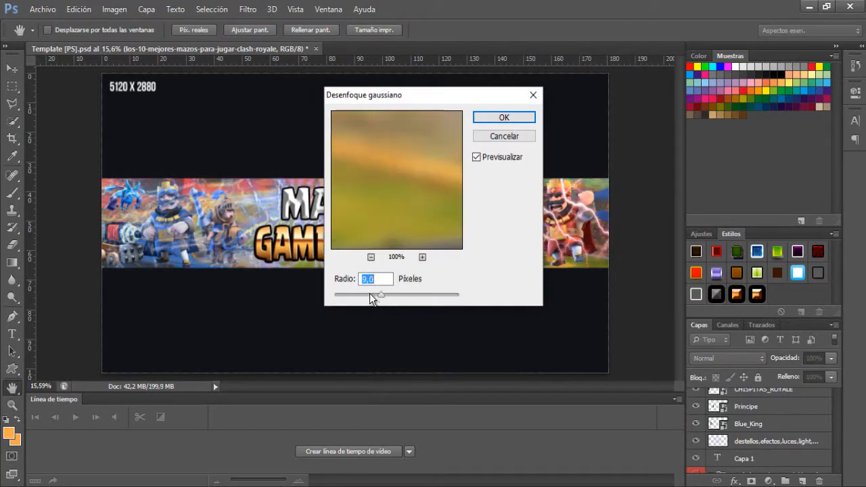
Apply the Gaussian blur to the arena, then place BattleButton below the League6 crown shield.
click(504, 117)
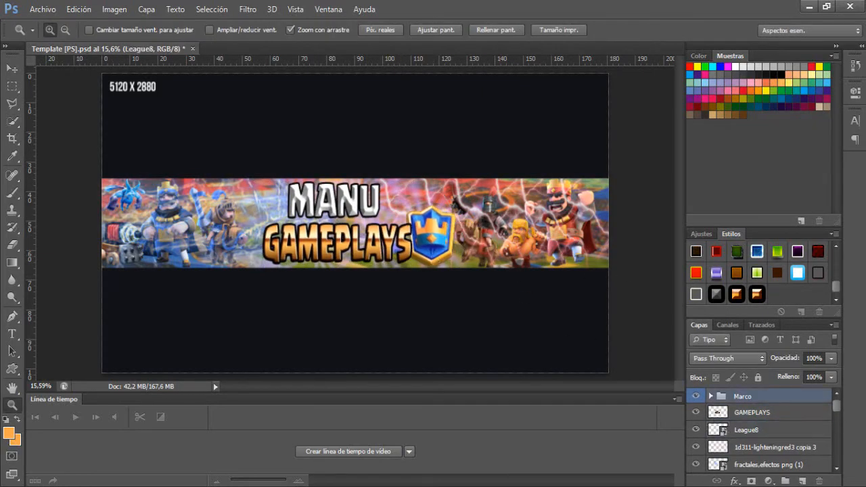
click(710, 395)
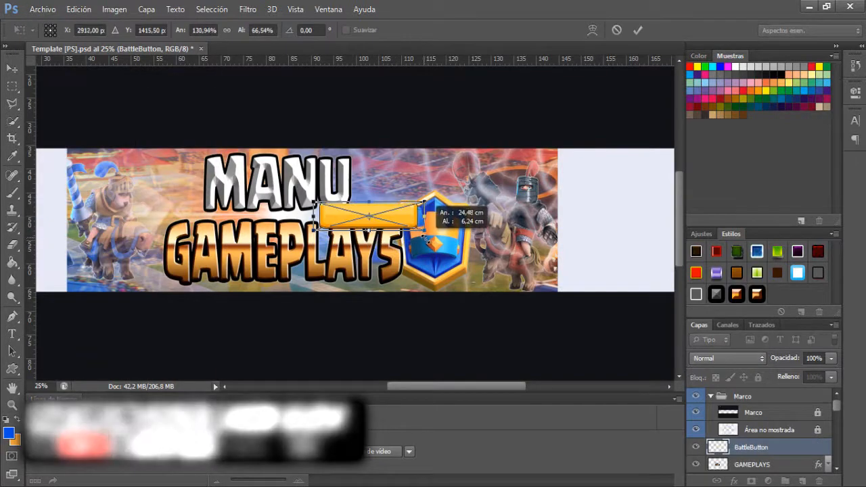
drag(368, 215, 492, 274)
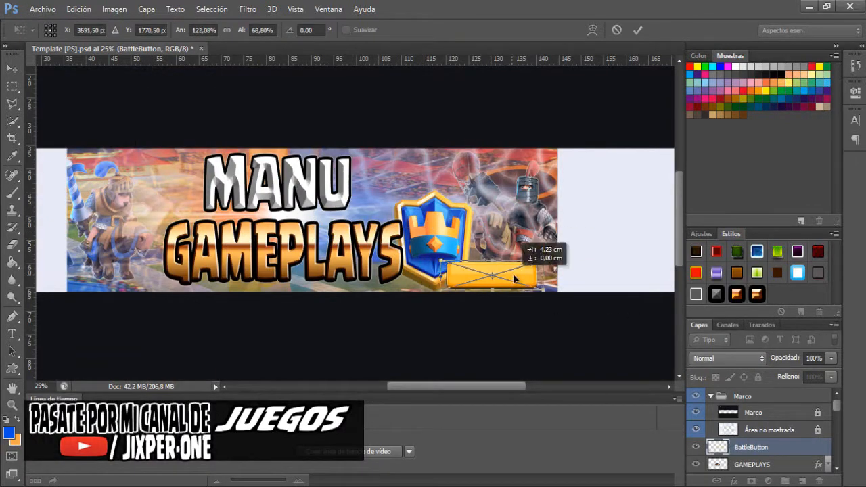